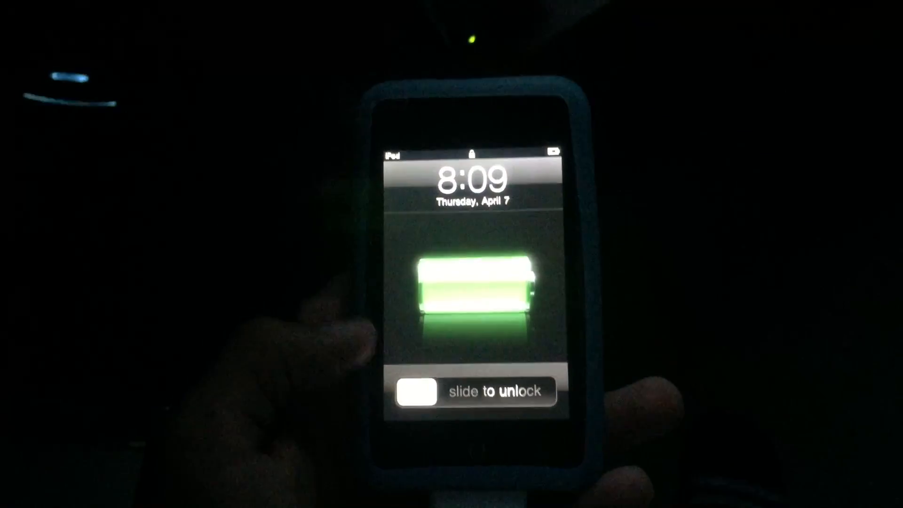
# Step: Unlock the iPod and dismiss the Edit Home Screen alert to reach the Cydia page
pyautogui.moveTo(421, 391); pyautogui.dragTo(529, 390)
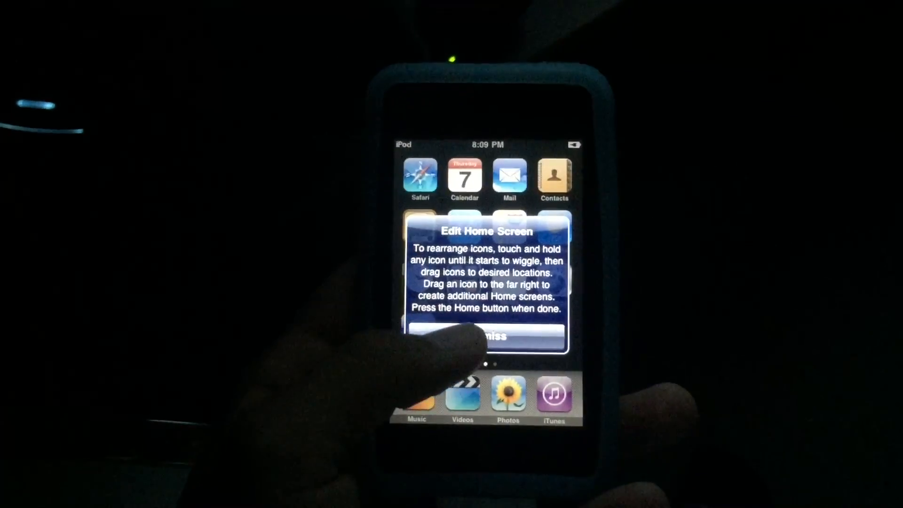
pyautogui.click(485, 337)
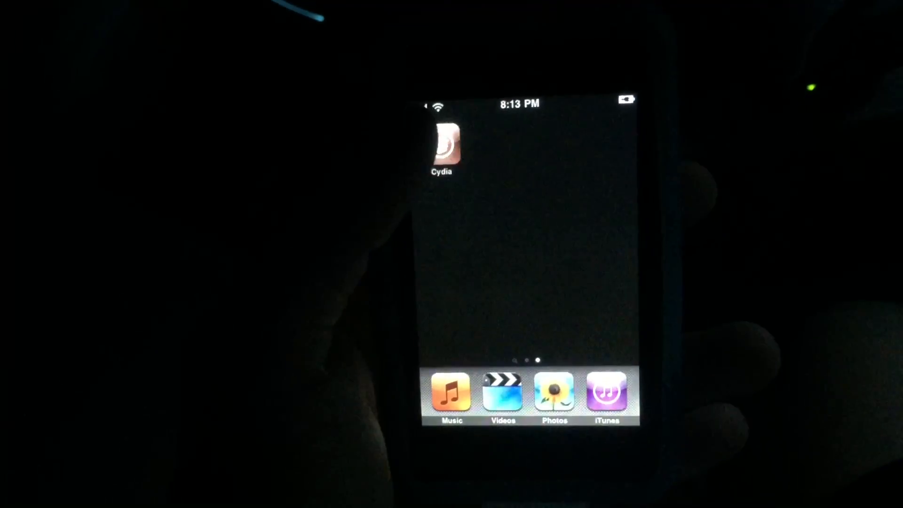
# Step: Launch Cydia and choose the 'Developer (No Filters)' profile so data begins loading
pyautogui.click(441, 147)
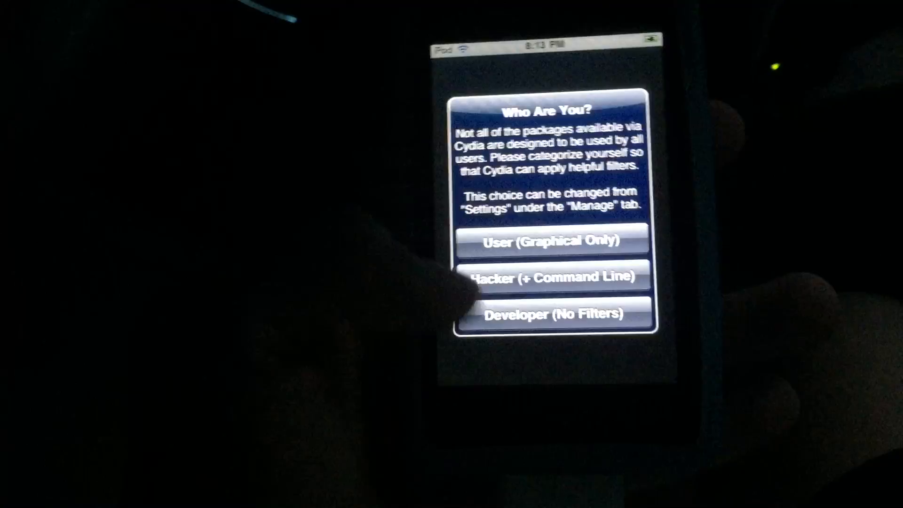
pyautogui.click(555, 280)
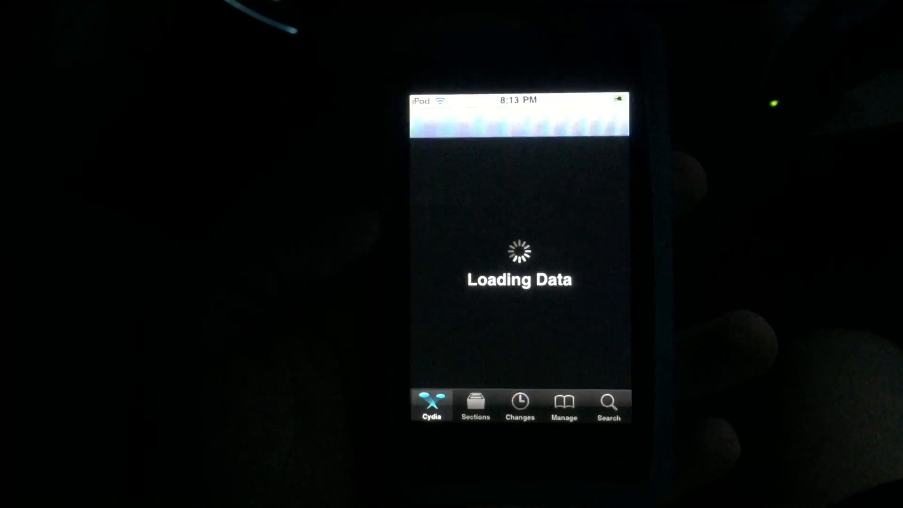